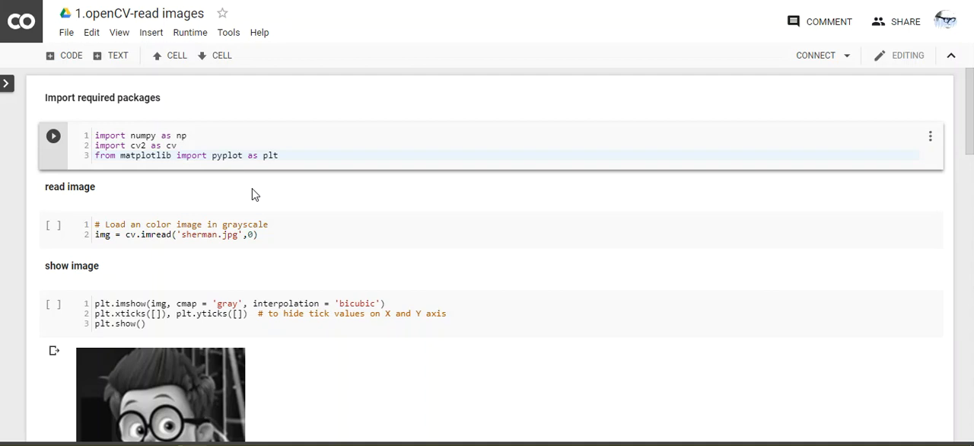
pyautogui.moveTo(258, 190)
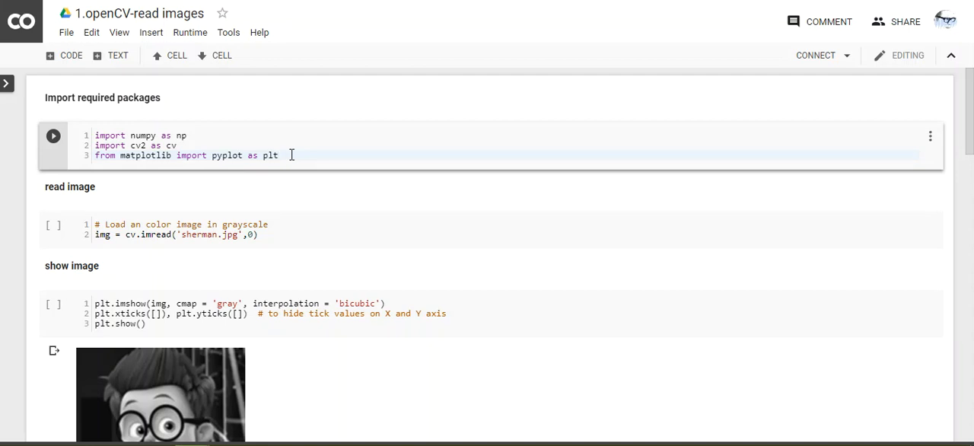
# Run the cell importing numpy, OpenCV and matplotlib.pyplot, connecting the runtime
pyautogui.click(279, 155)
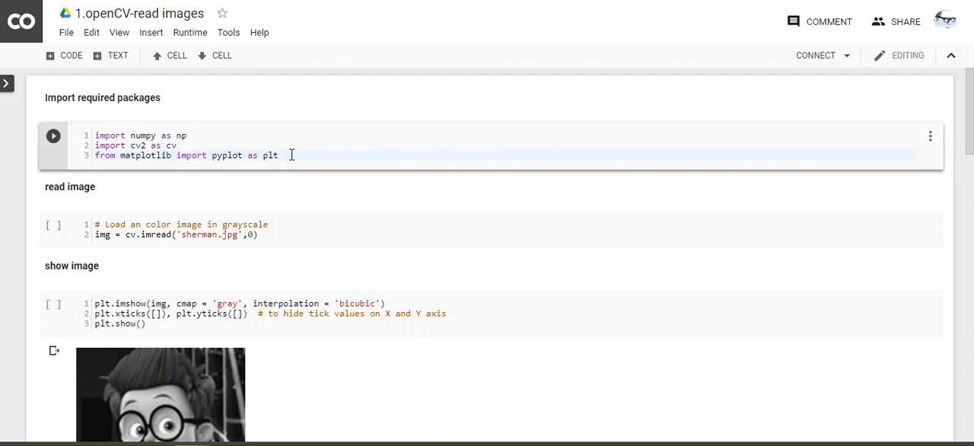
pyautogui.click(53, 135)
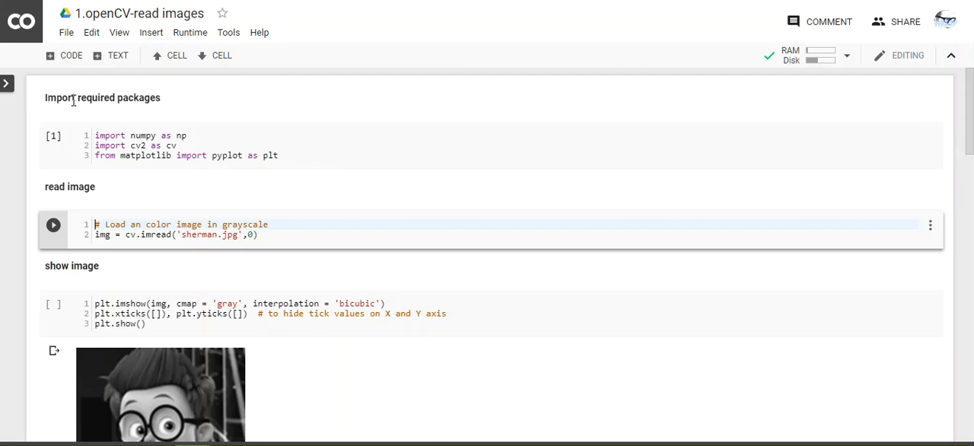
pyautogui.moveTo(36, 94)
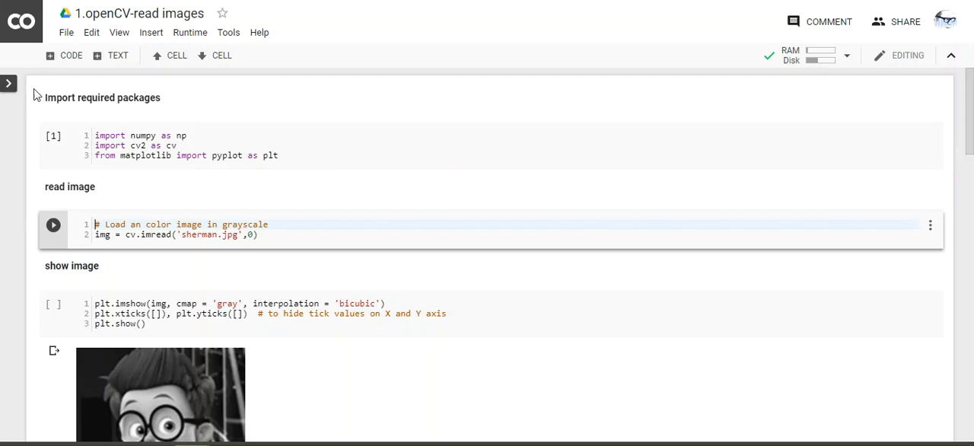
# Upload sherman.jpg through the Files panel and dismiss the deleted-uploads reminder
pyautogui.click(9, 83)
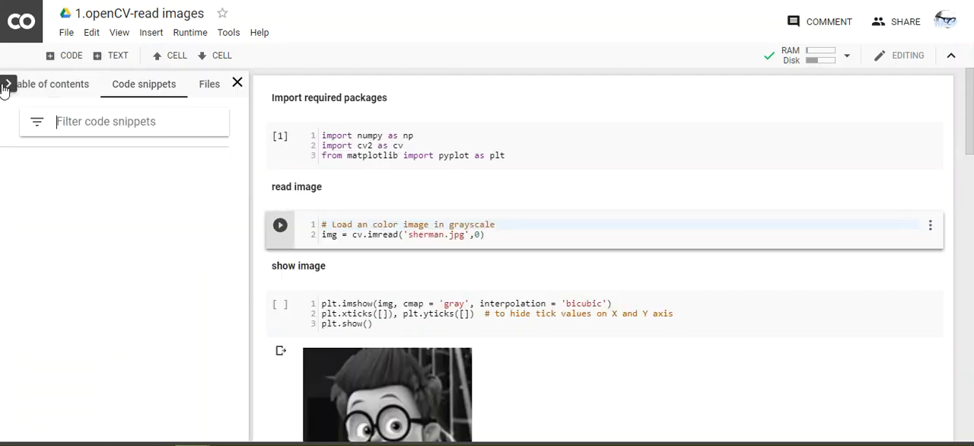
pyautogui.click(210, 84)
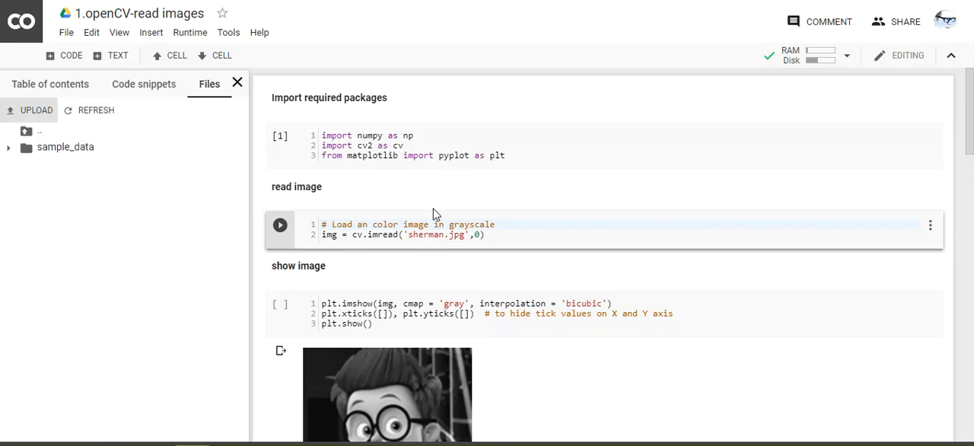
pyautogui.moveTo(594, 251)
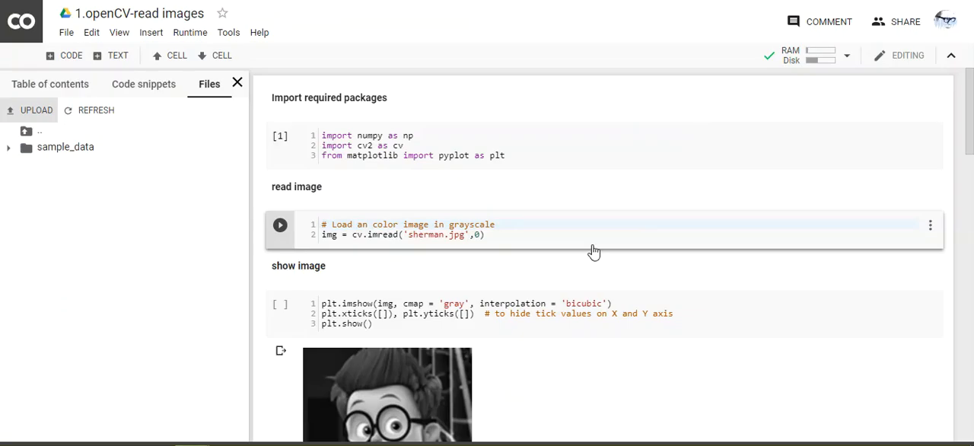
pyautogui.click(36, 109)
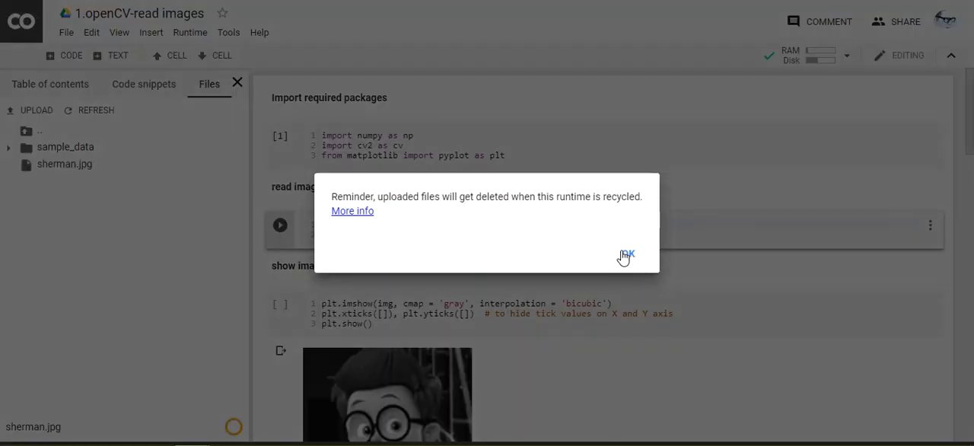
pyautogui.click(626, 253)
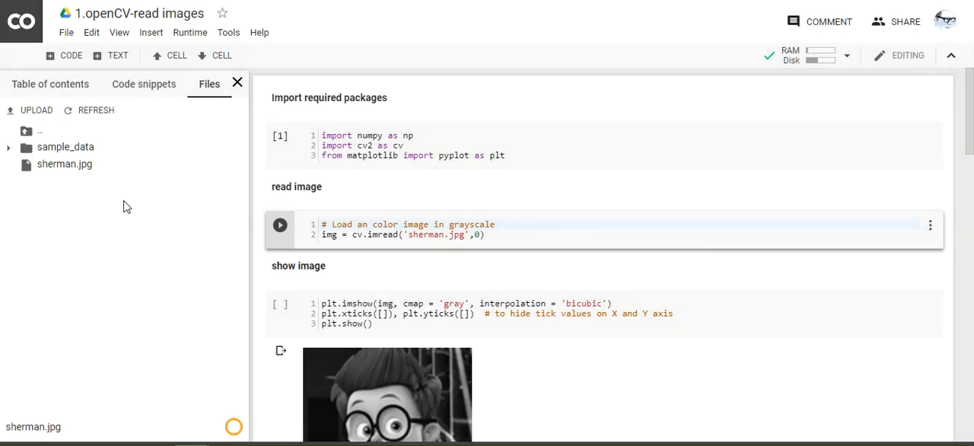
pyautogui.click(487, 234)
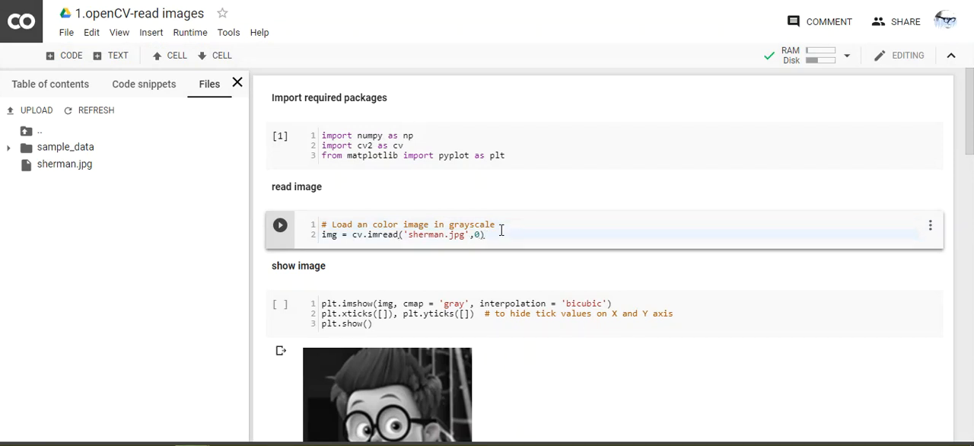
# Run the read-image cell, then the show cell displaying sherman.jpg in grayscale without ticks
pyautogui.click(279, 224)
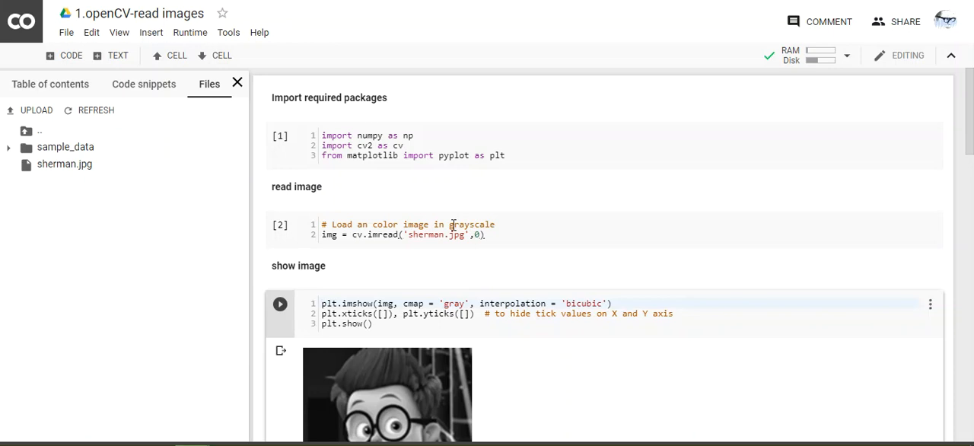
pyautogui.moveTo(377, 236)
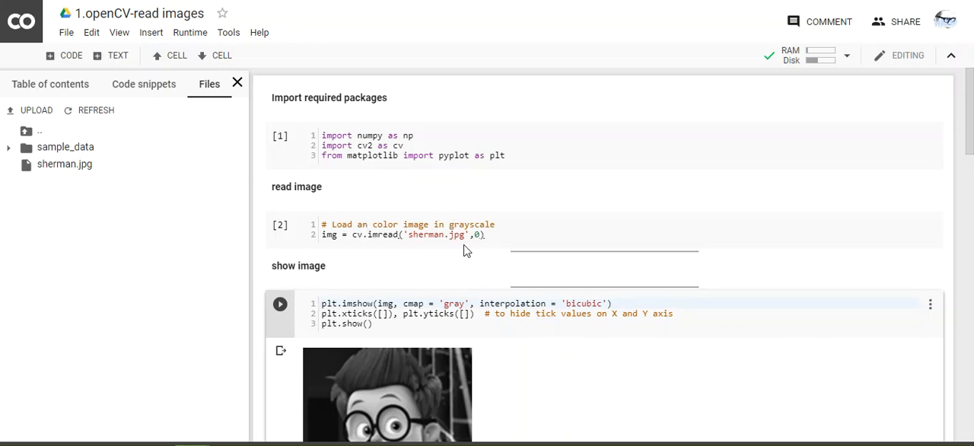
pyautogui.click(484, 235)
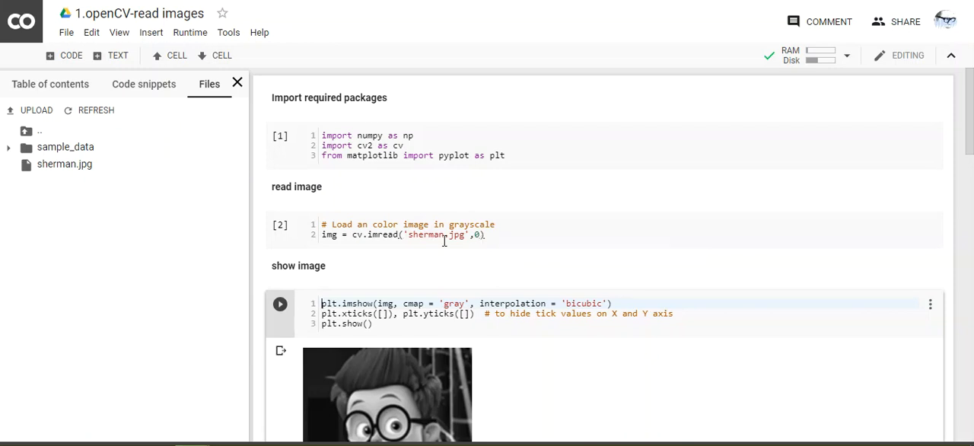
pyautogui.moveTo(365, 294)
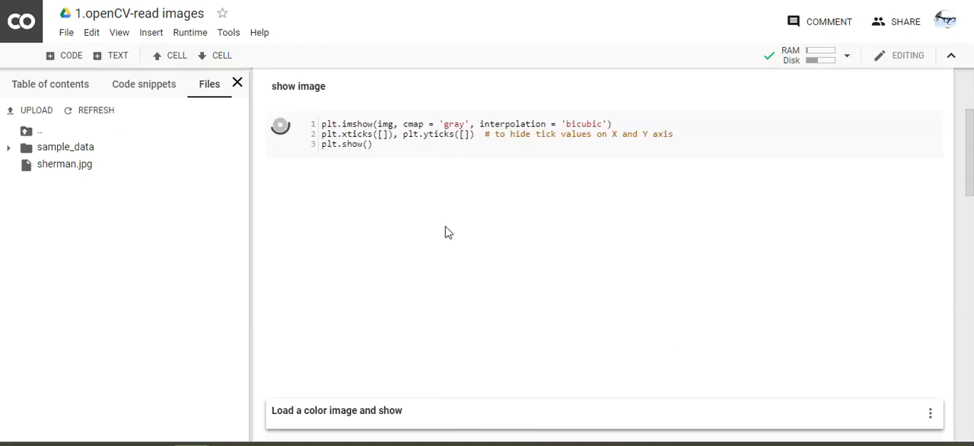
pyautogui.click(280, 125)
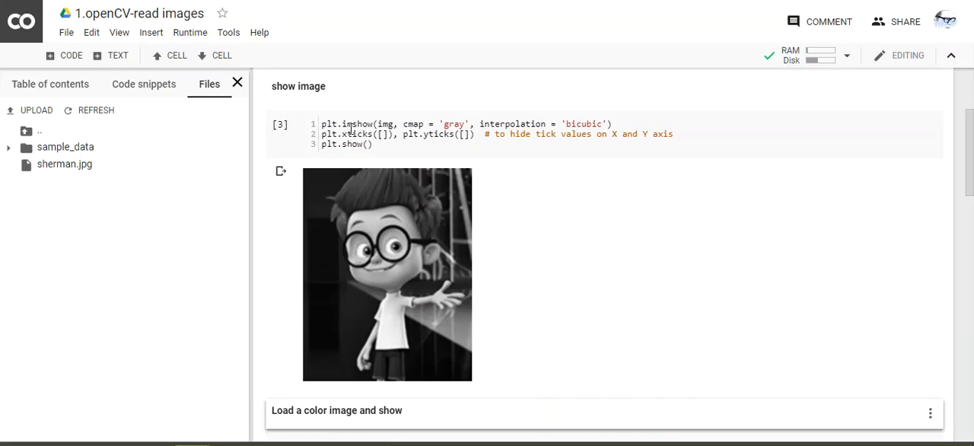
pyautogui.moveTo(415, 293)
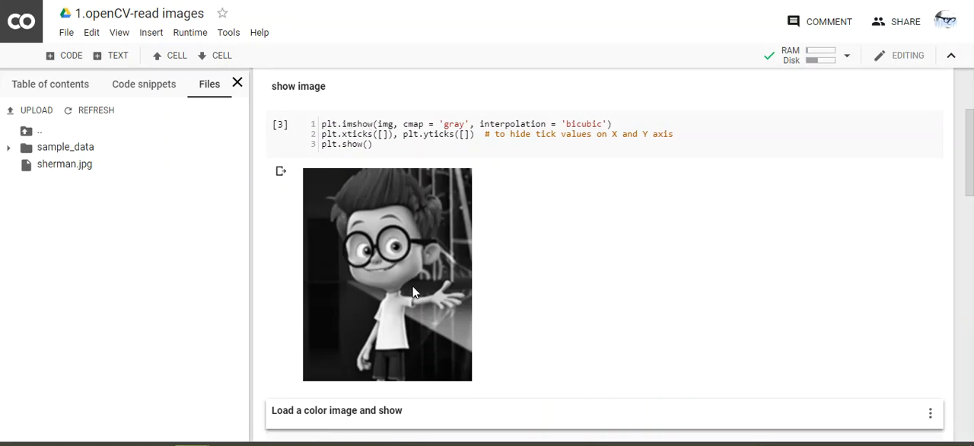
pyautogui.moveTo(227, 164)
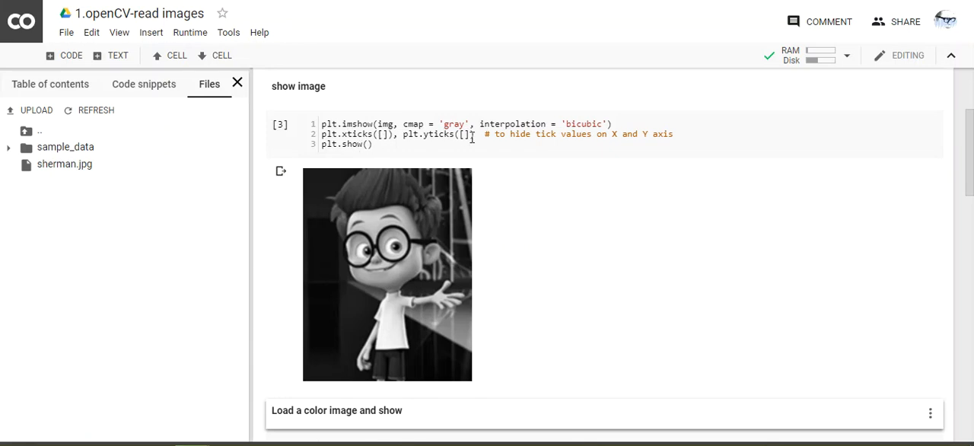
pyautogui.moveTo(350, 157)
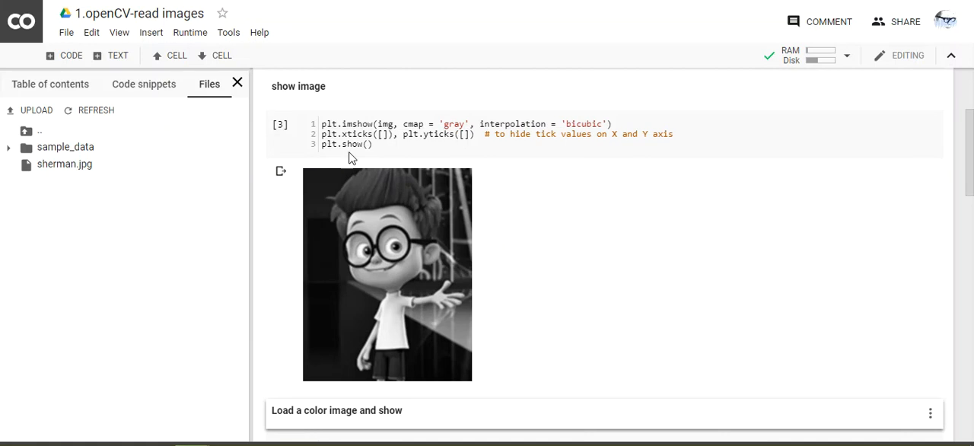
pyautogui.moveTo(456, 318)
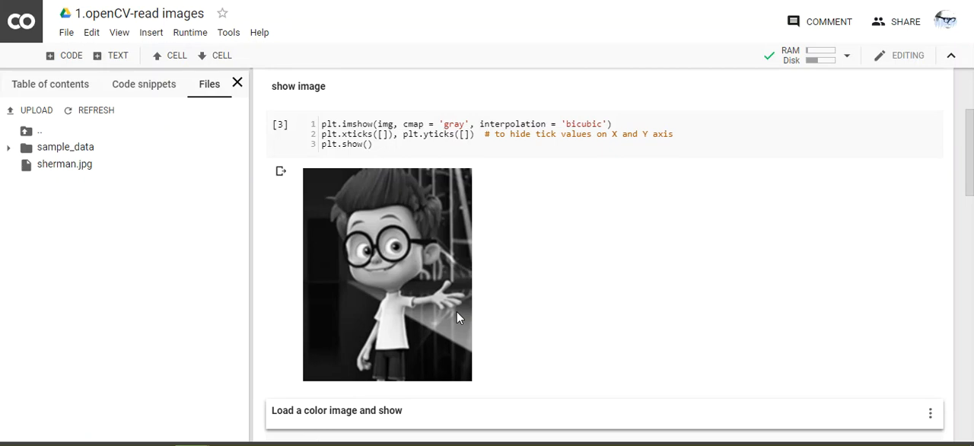
# Set the cv.imread flag to 1 and run the cell to show blue-tinted colour
pyautogui.scroll(-3)
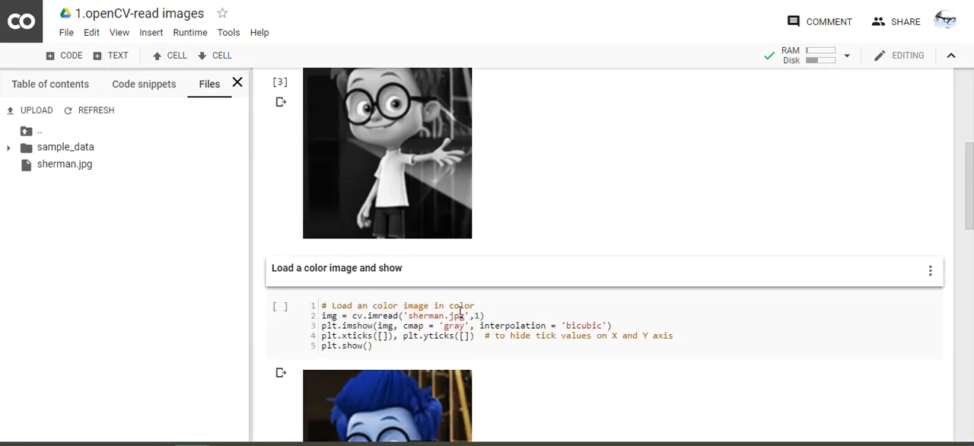
pyautogui.click(457, 325)
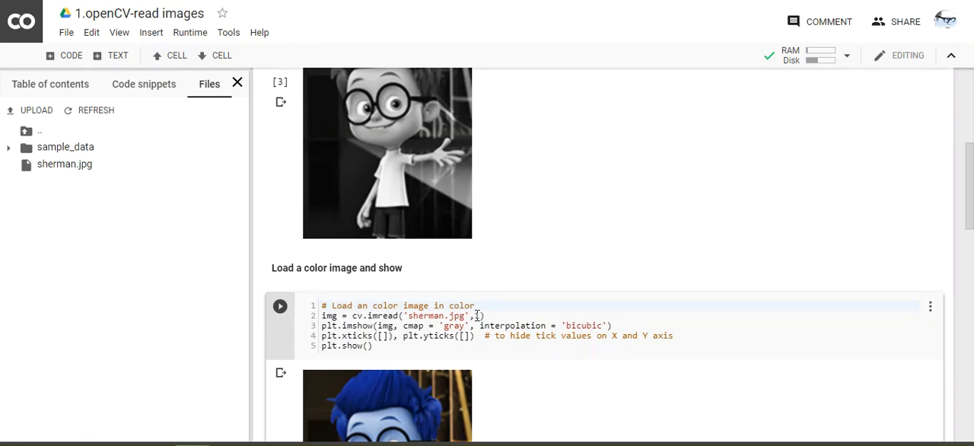
pyautogui.write('1')
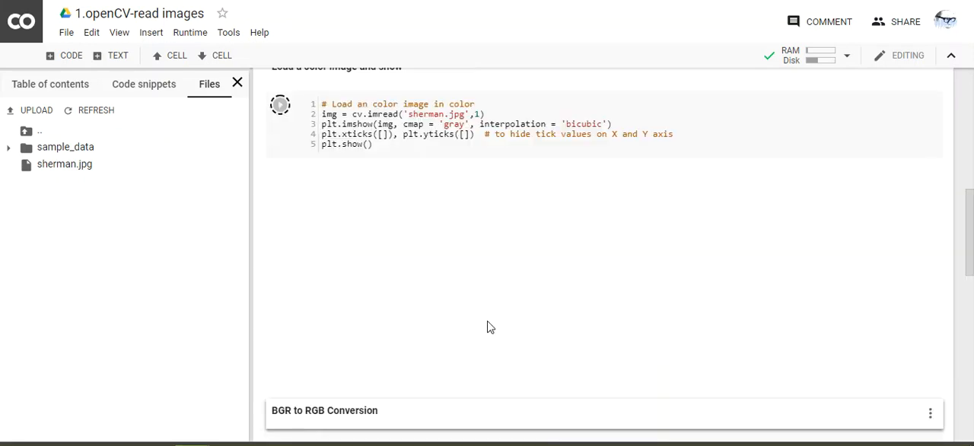
pyautogui.click(279, 104)
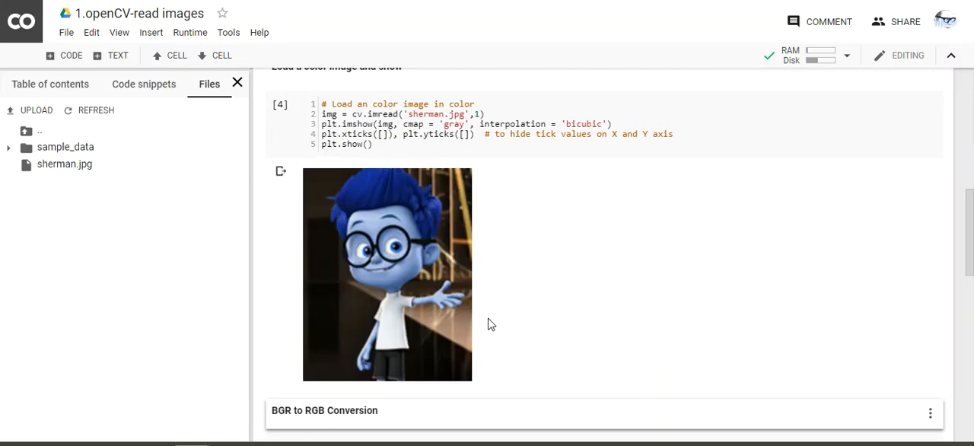
pyautogui.moveTo(414, 248)
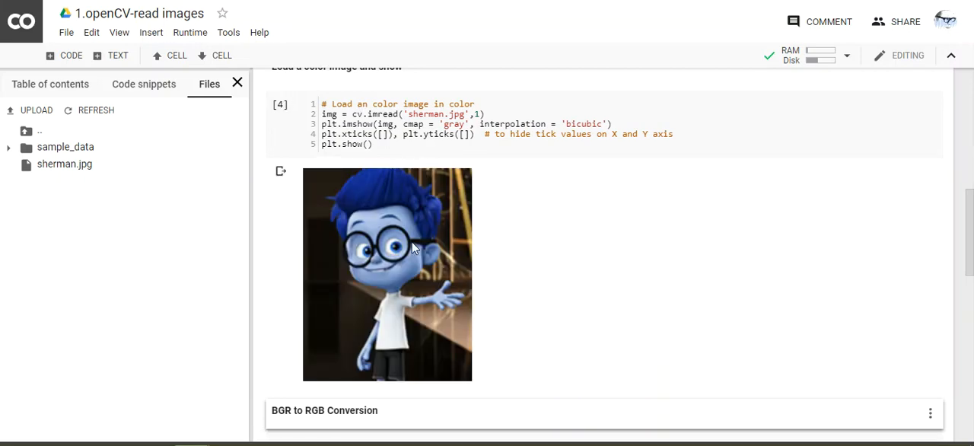
pyautogui.moveTo(405, 257)
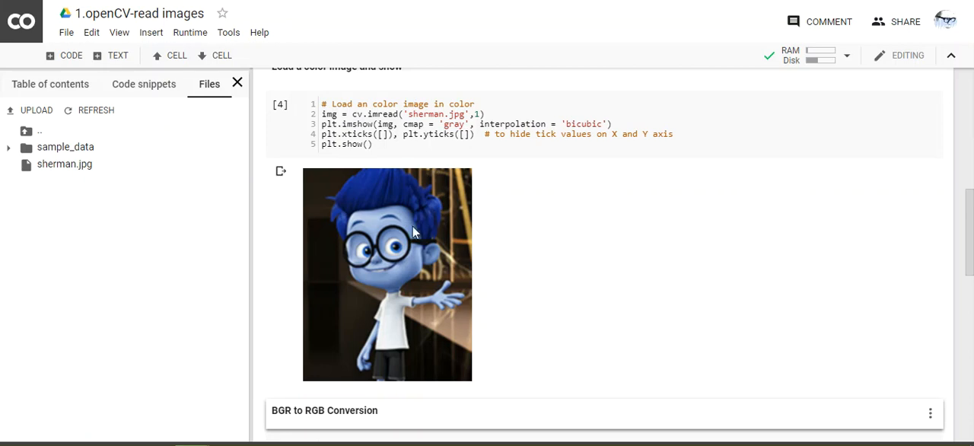
pyautogui.moveTo(288, 408)
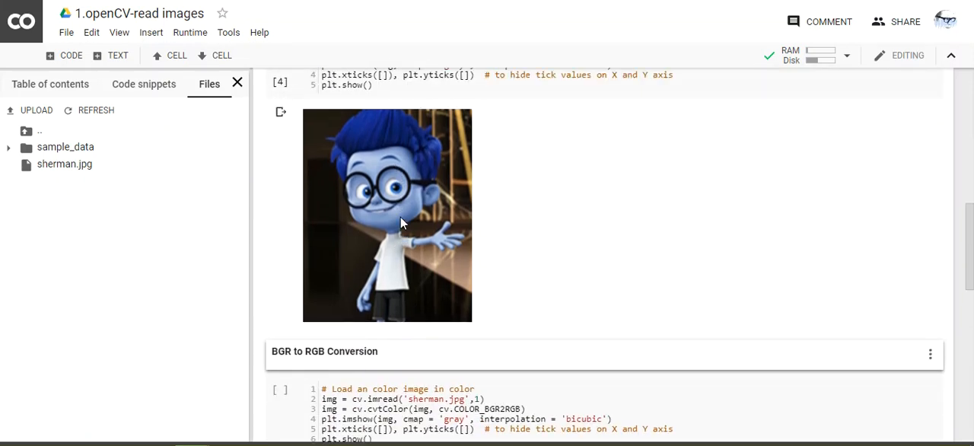
# Edit the BGR to RGB conversion cell's imshow code so Sherman shows true colours
pyautogui.scroll(-3)
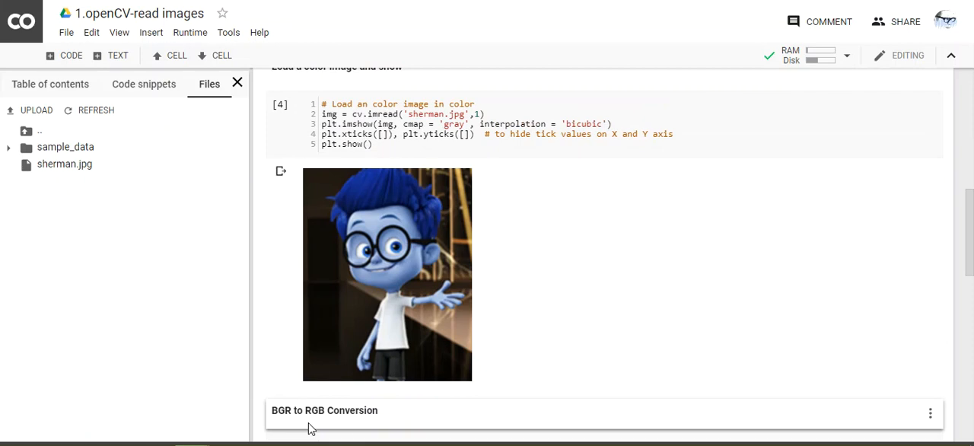
pyautogui.moveTo(321, 432)
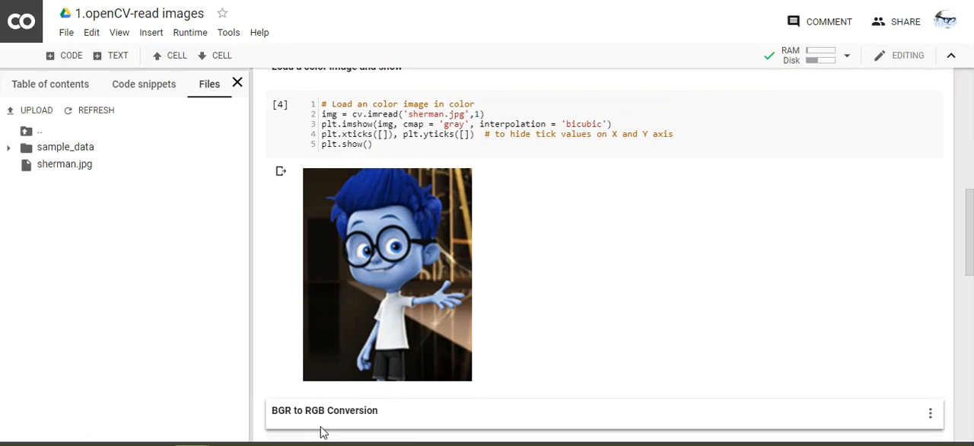
pyautogui.moveTo(283, 173)
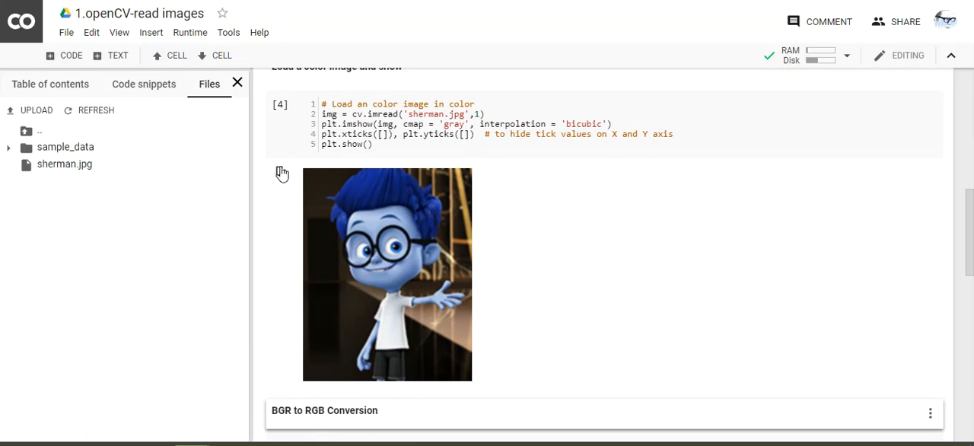
pyautogui.moveTo(340, 318)
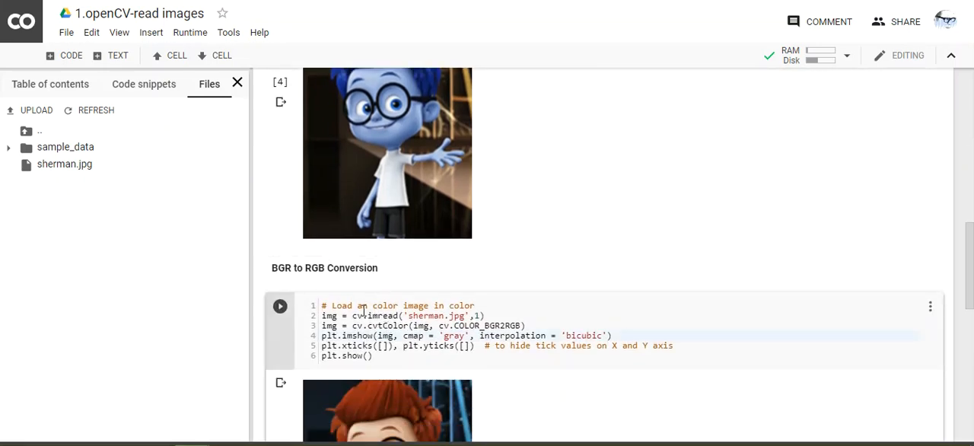
pyautogui.doubleClick(388, 325)
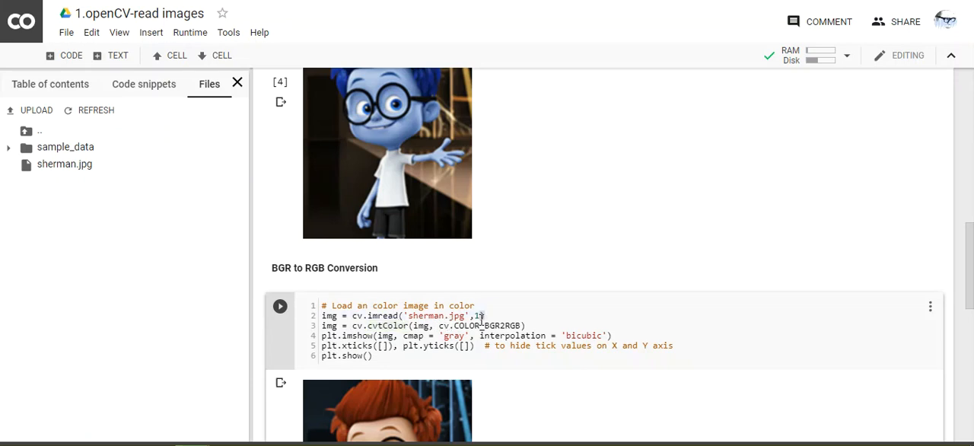
pyautogui.doubleClick(484, 325)
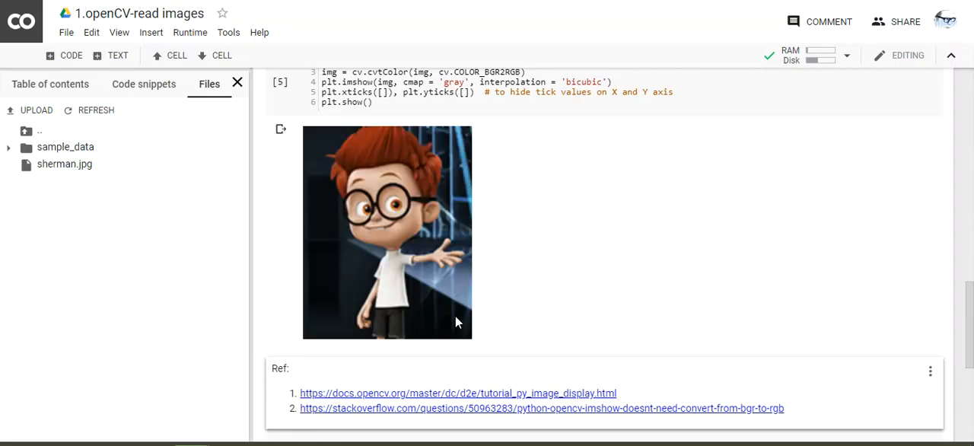
pyautogui.moveTo(359, 308)
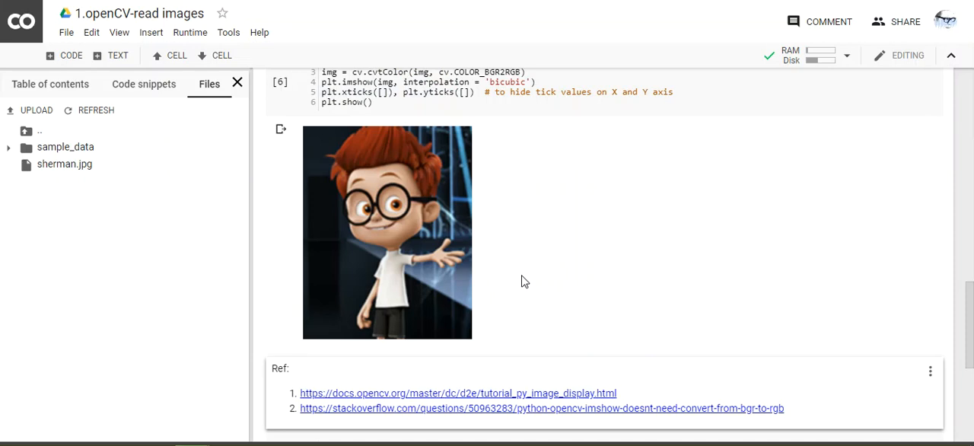
pyautogui.scroll(-3)
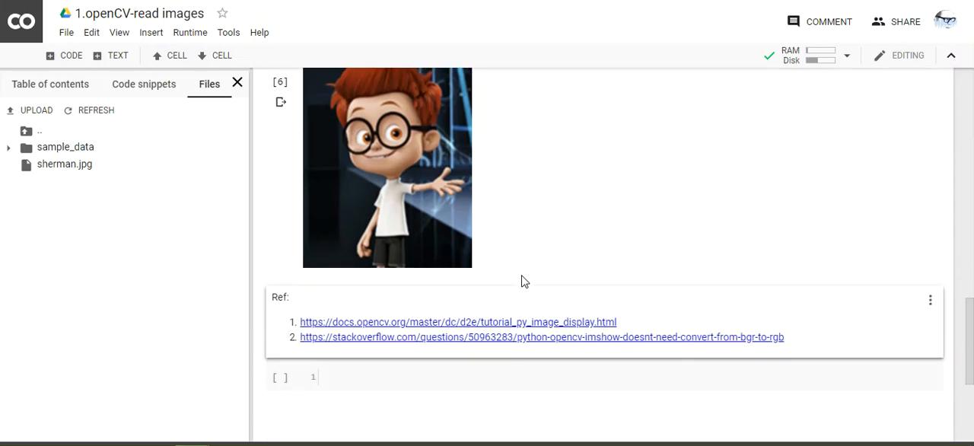